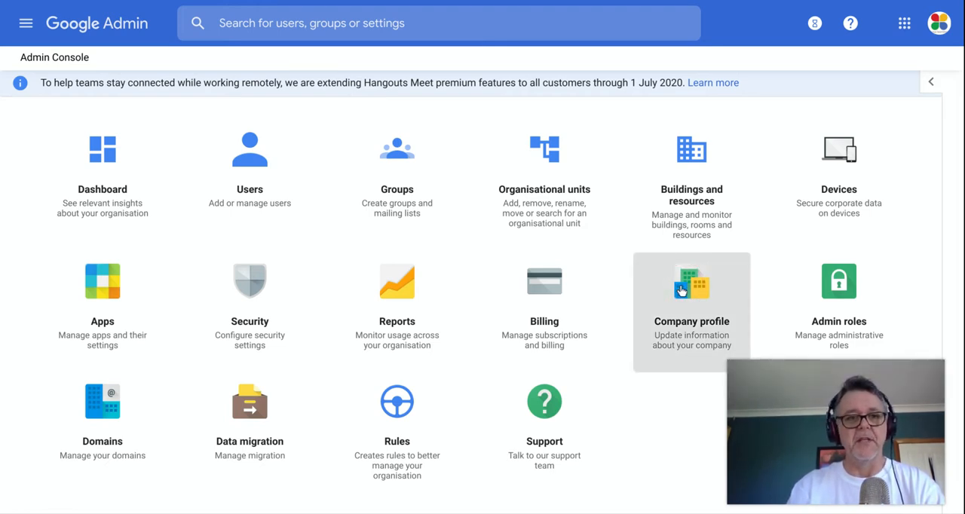
Open the Company profile page for Crux Learning from the Admin console home
click(691, 282)
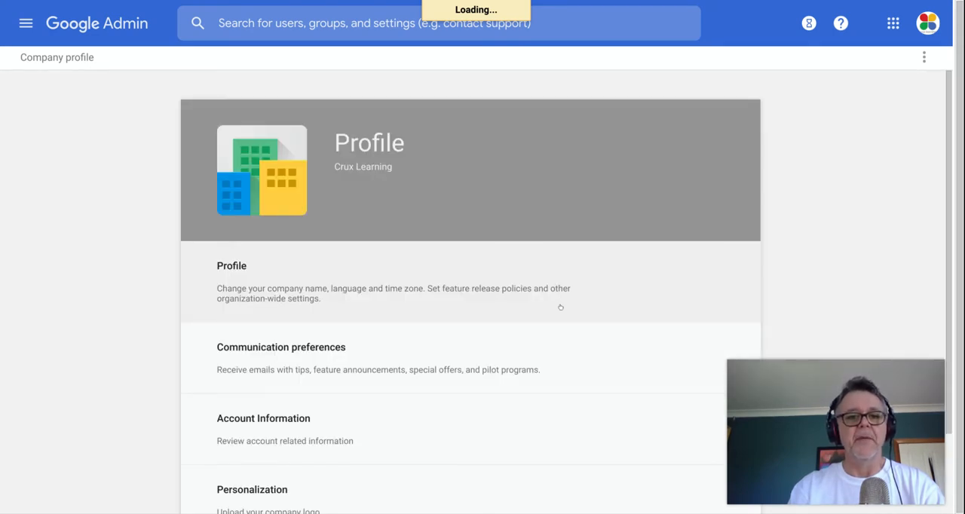
mouse_move(562, 310)
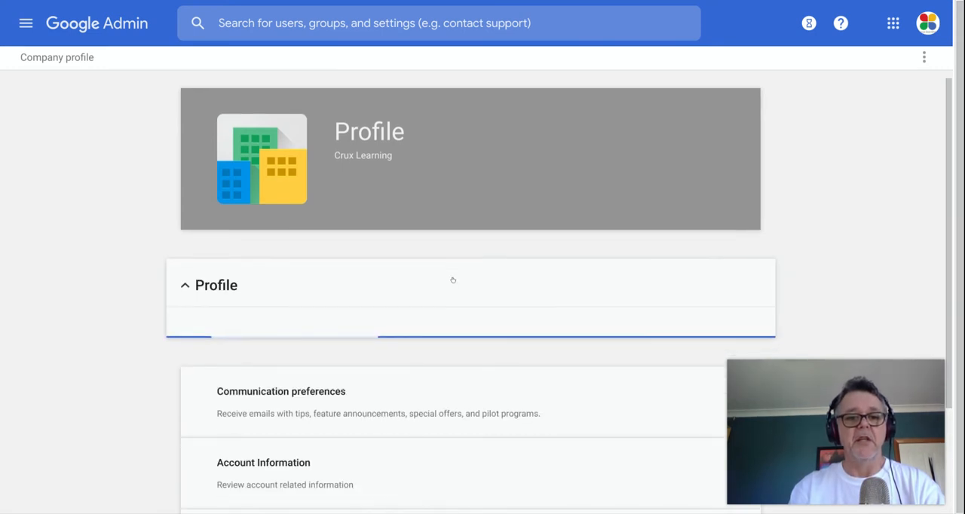
scroll(down, 3)
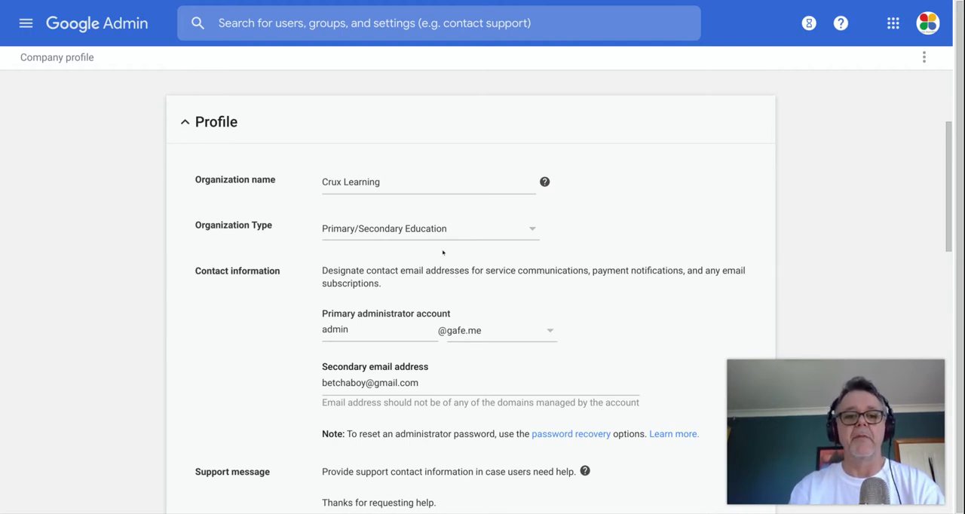
mouse_move(502, 331)
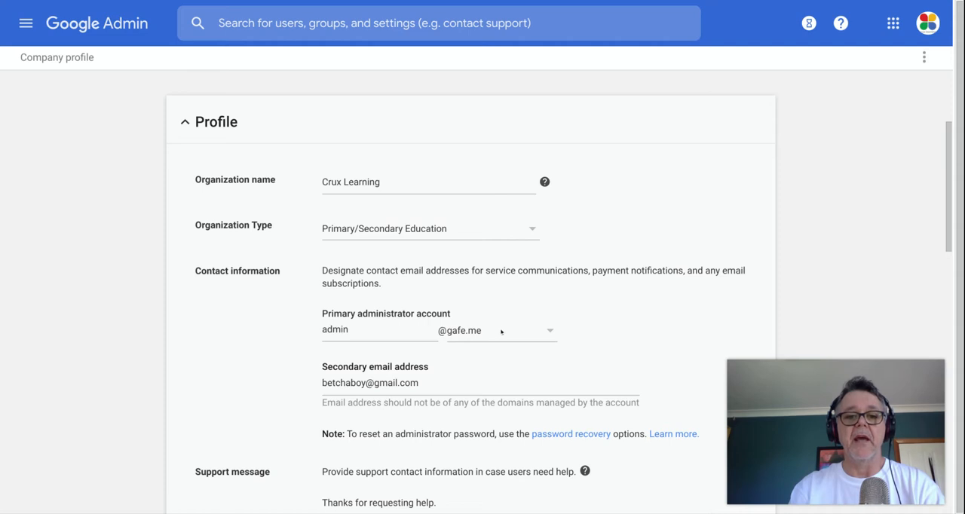
scroll(down, 3)
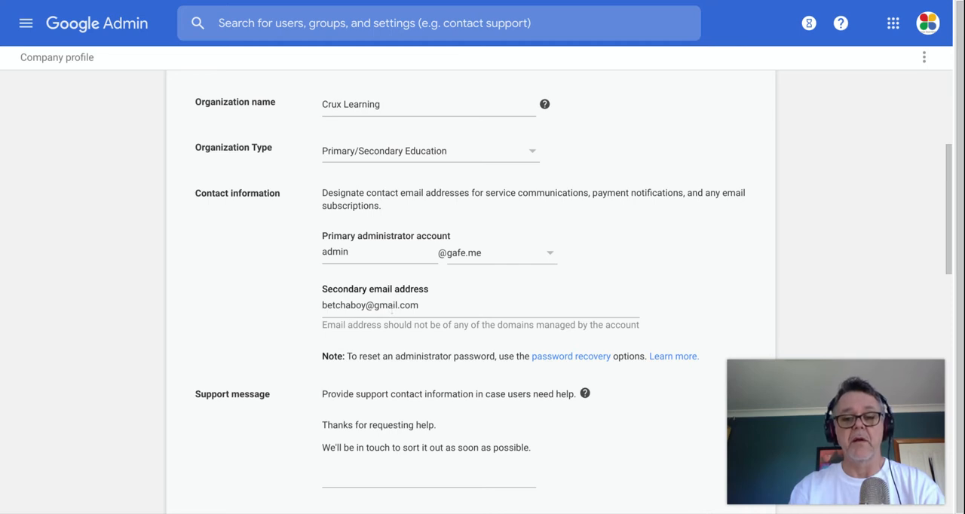
mouse_move(401, 316)
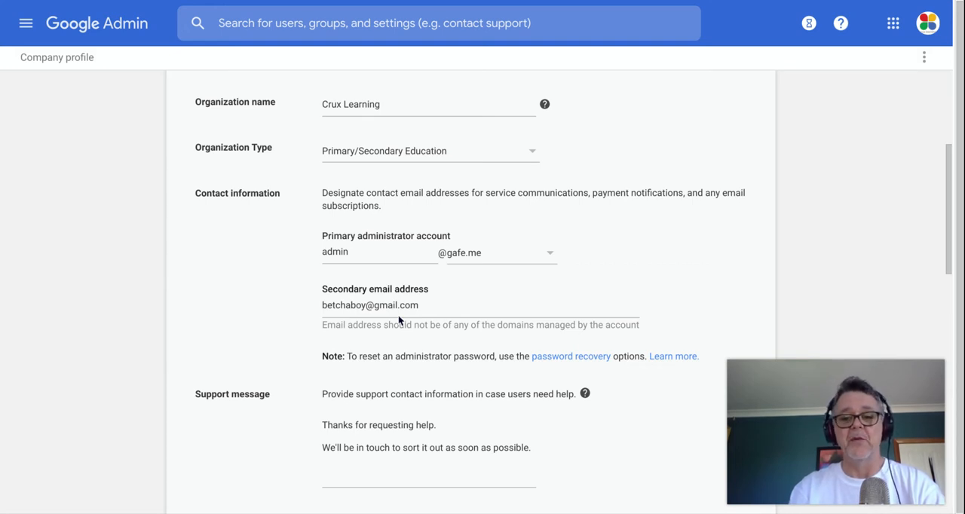
scroll(down, 3)
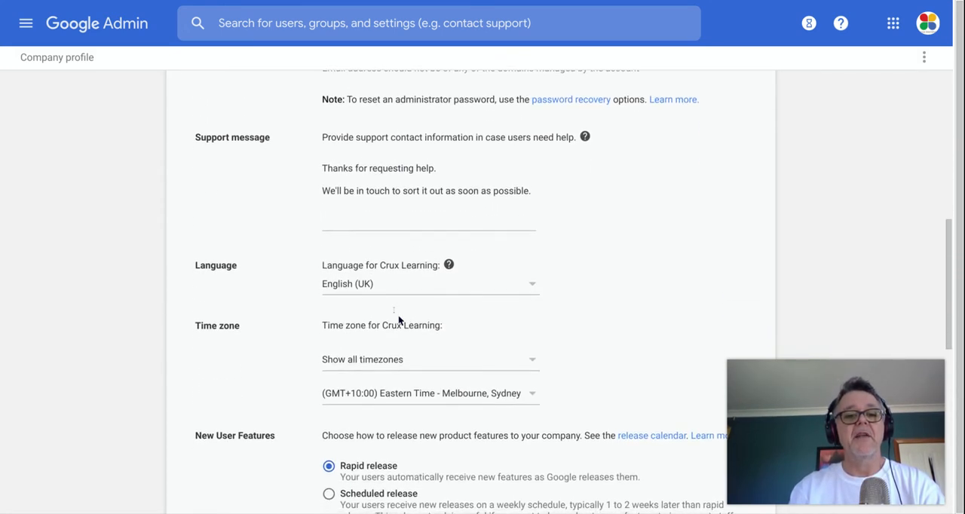
scroll(down, 3)
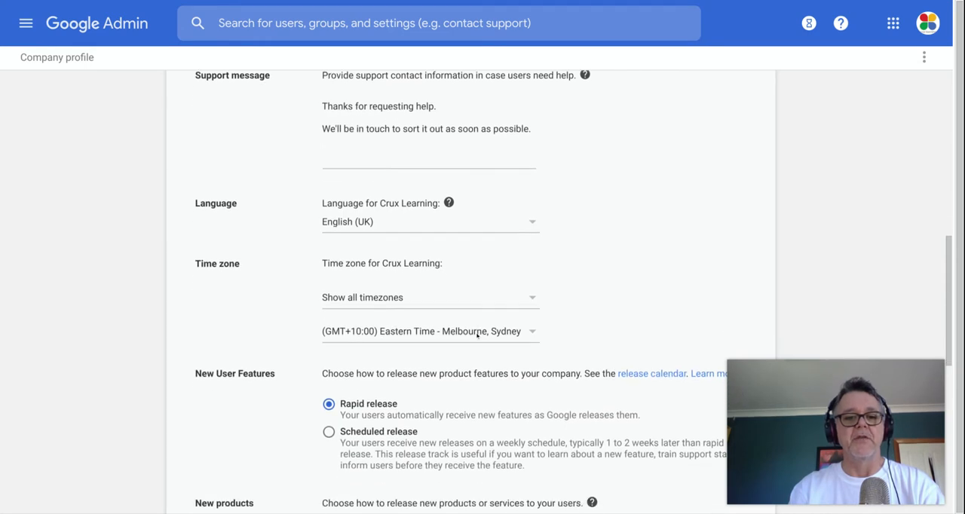
scroll(down, 3)
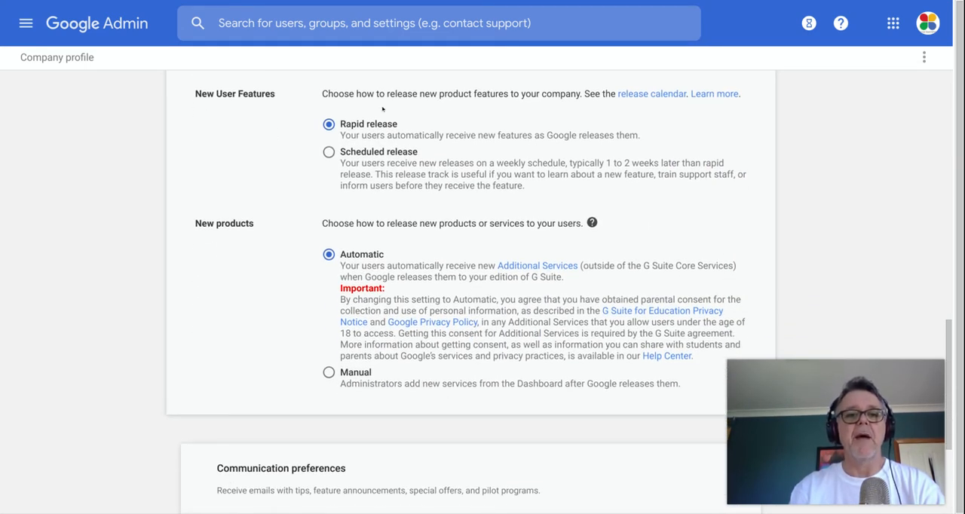
mouse_move(358, 178)
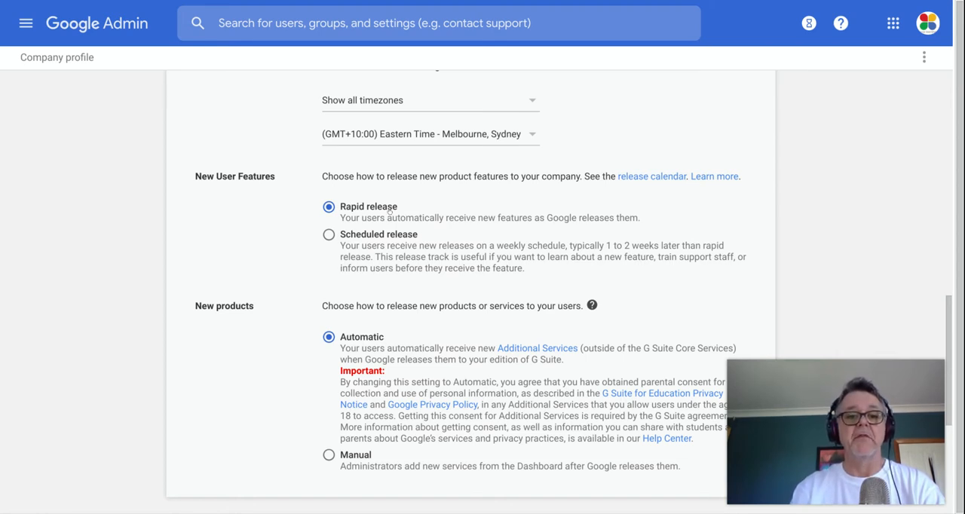
Choose Scheduled release for New User Features, after briefly trying Rapid release
click(326, 235)
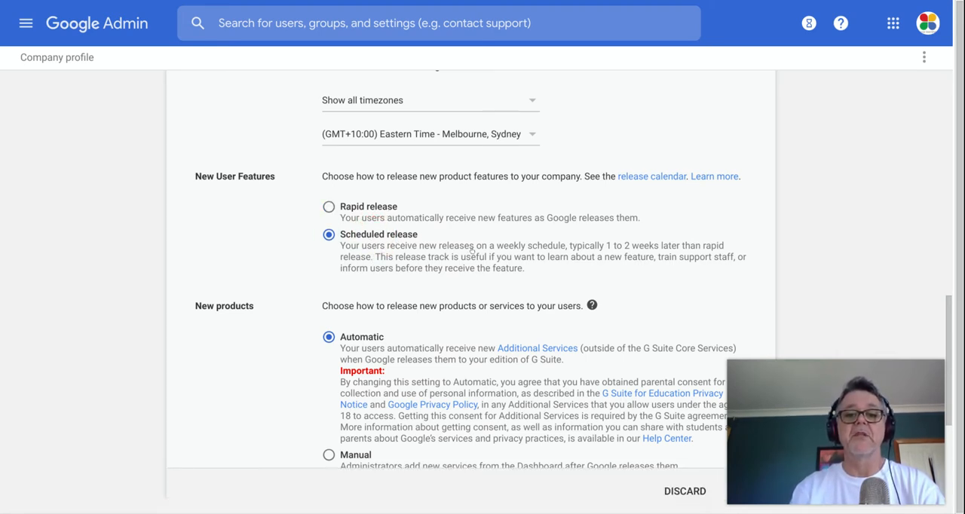
mouse_move(636, 256)
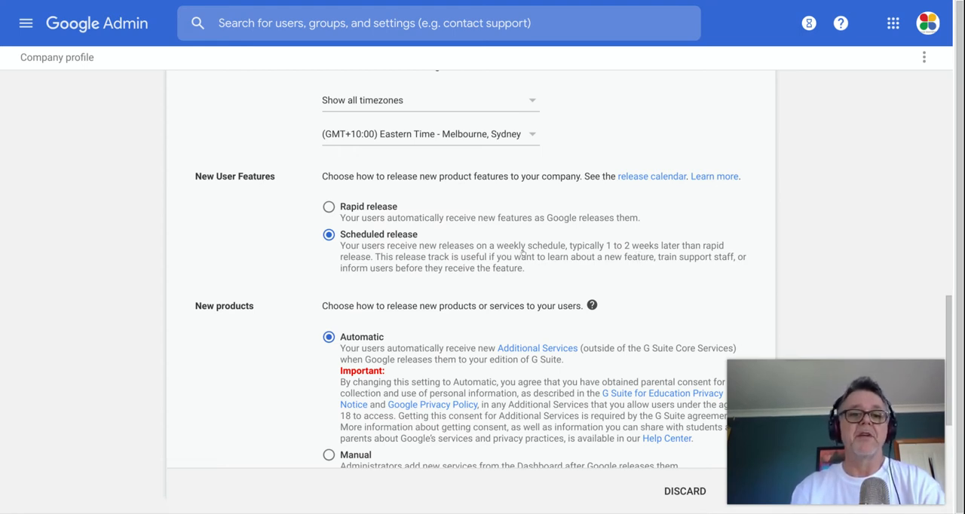
mouse_move(539, 256)
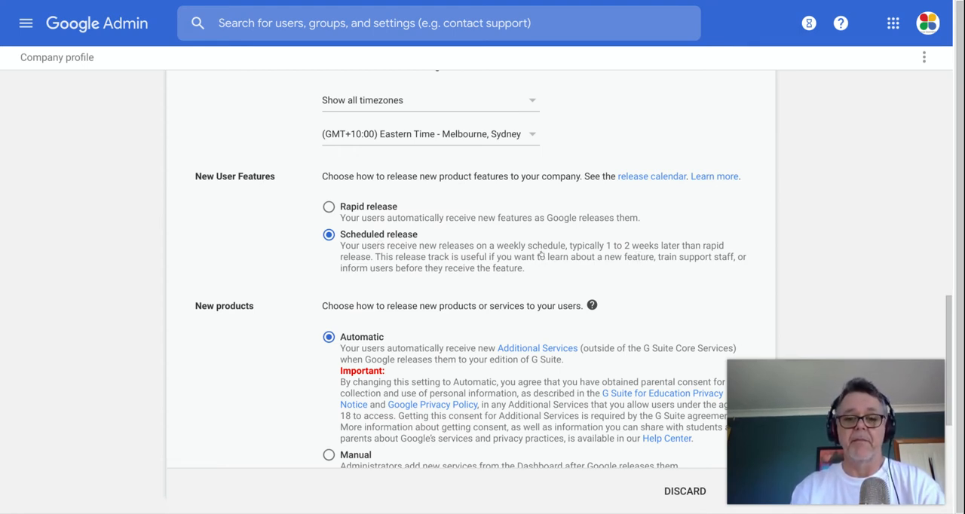
mouse_move(545, 259)
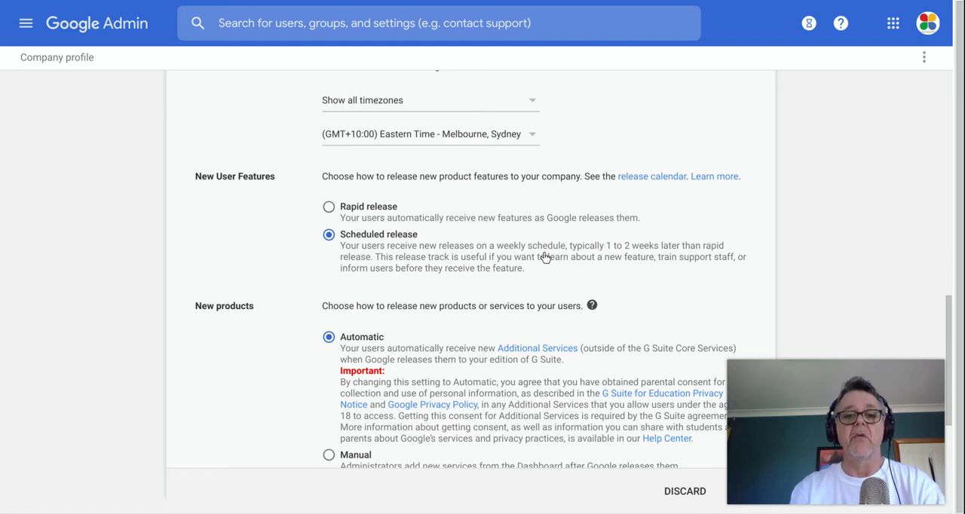
mouse_move(488, 269)
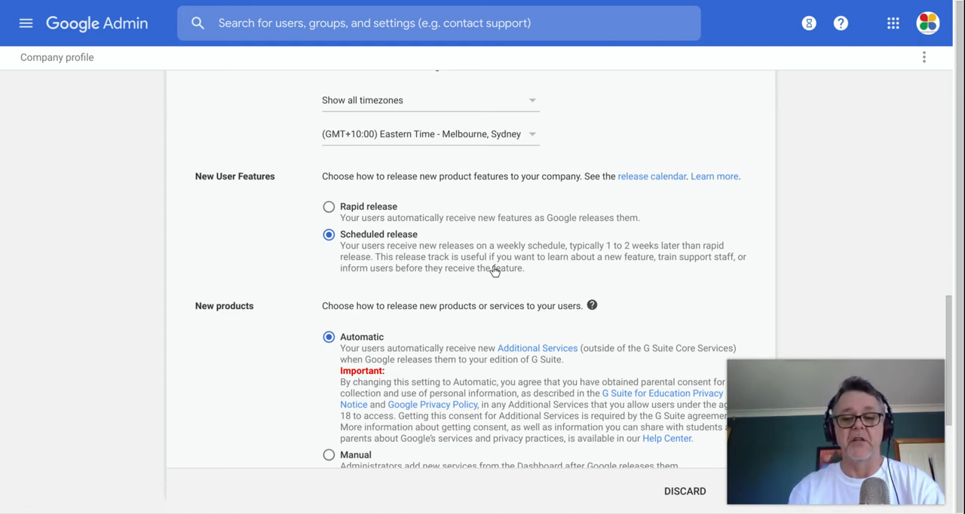
click(325, 205)
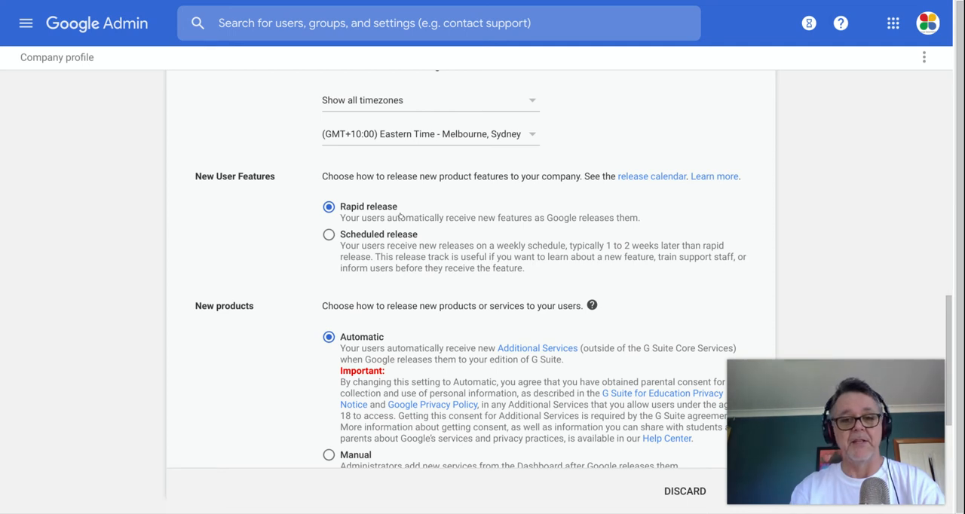
mouse_move(404, 217)
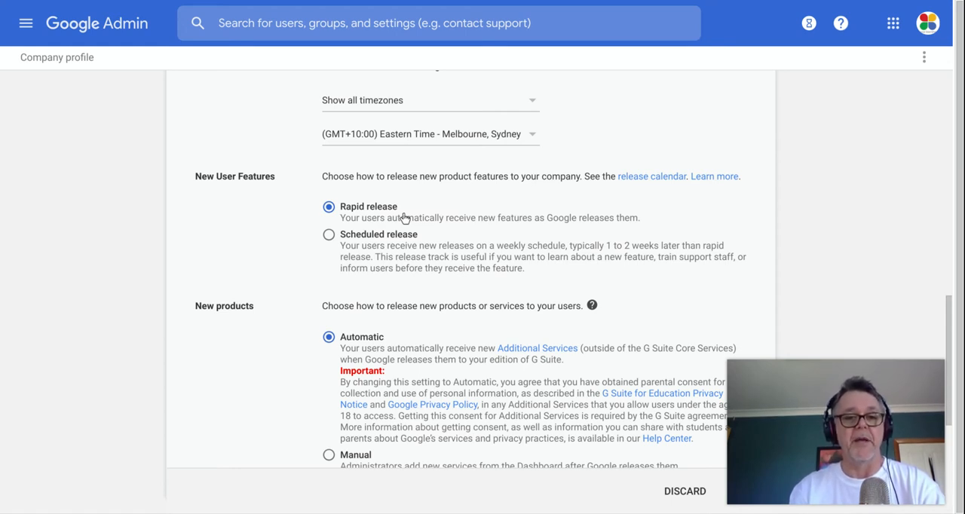
click(327, 235)
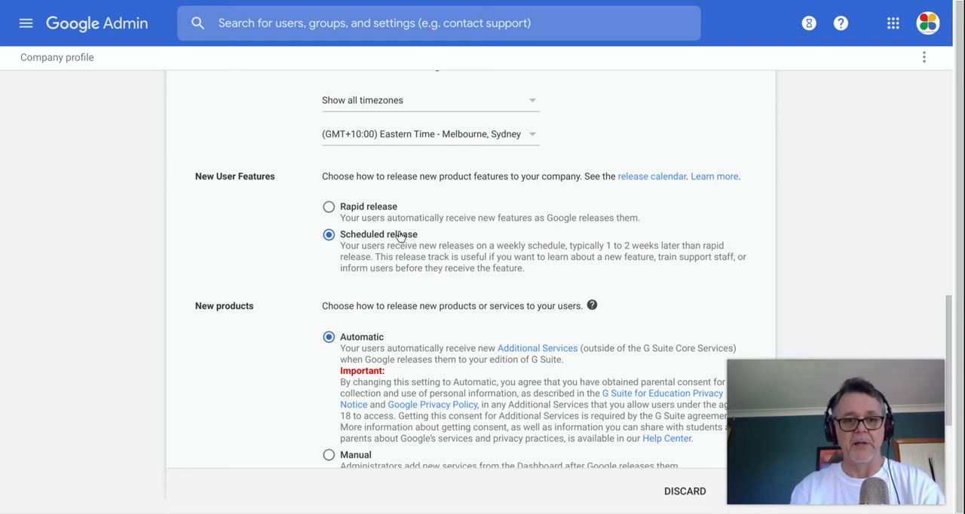
Choose Manual for New products, after briefly toggling back to Automatic
scroll(down, 3)
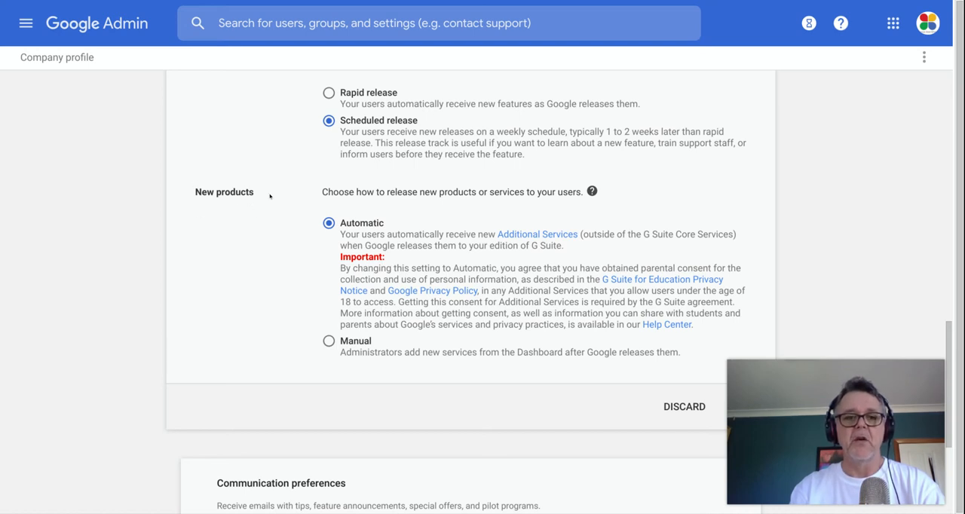
mouse_move(272, 199)
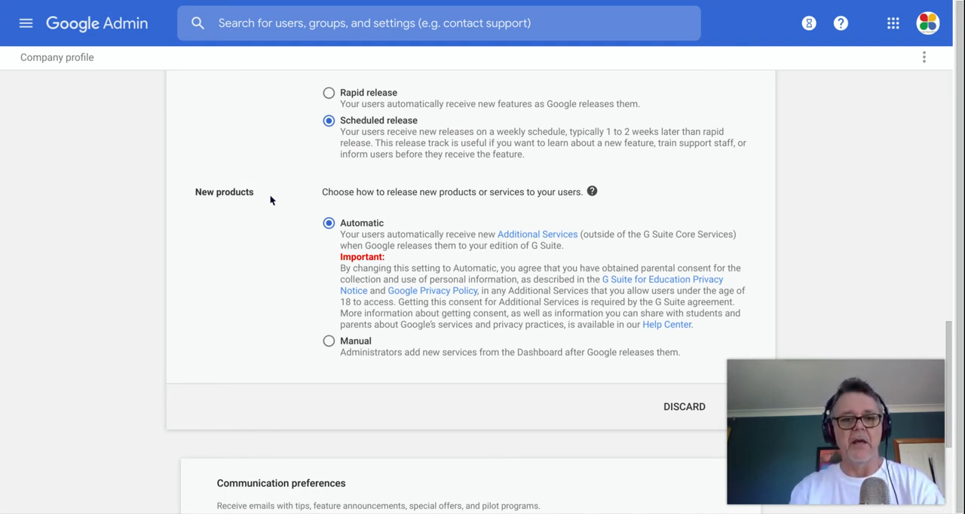
click(327, 341)
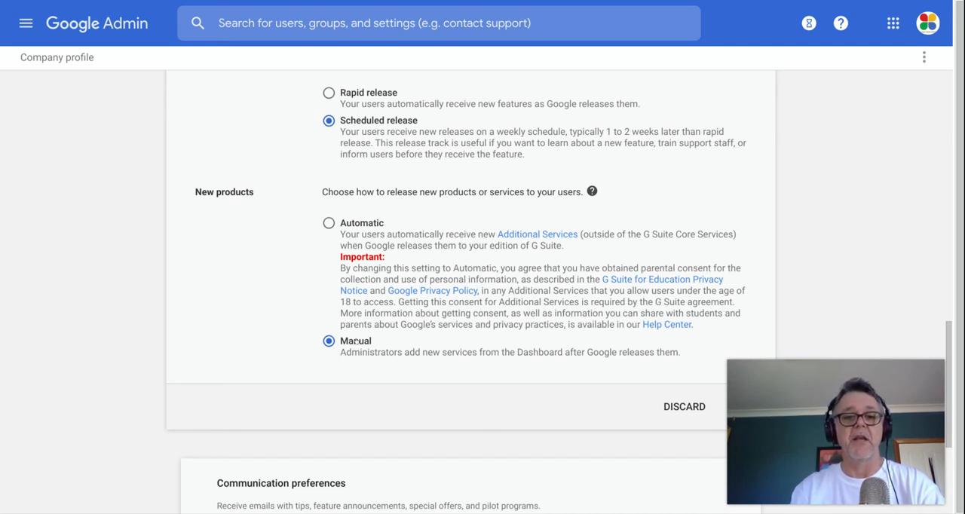
click(329, 223)
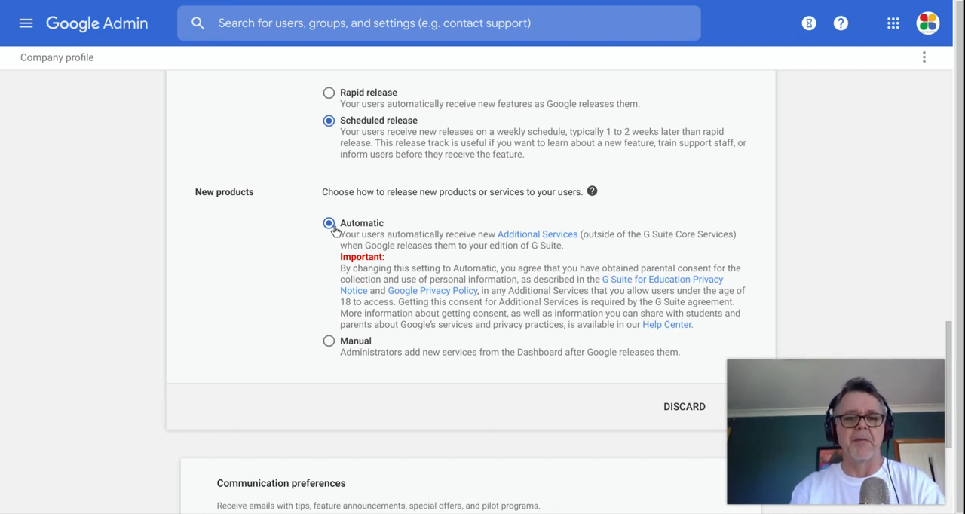
click(327, 340)
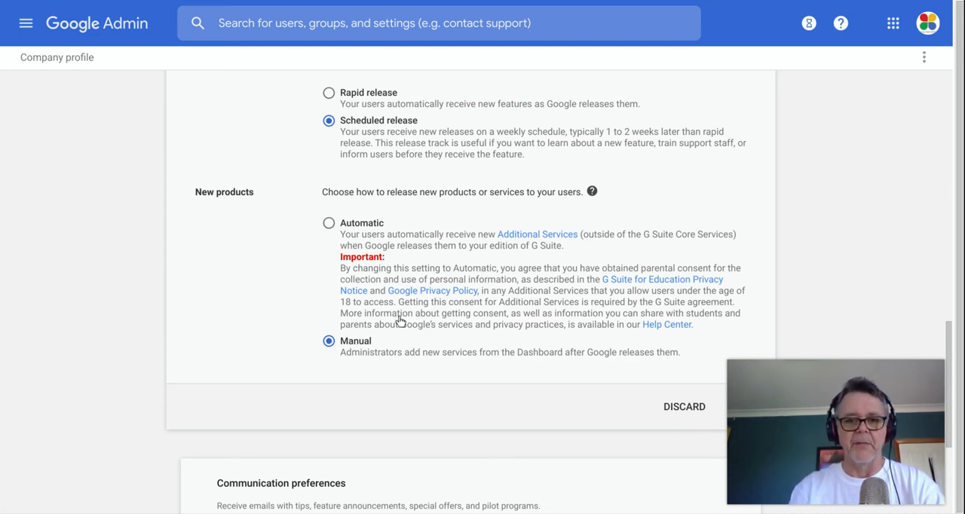
mouse_move(398, 280)
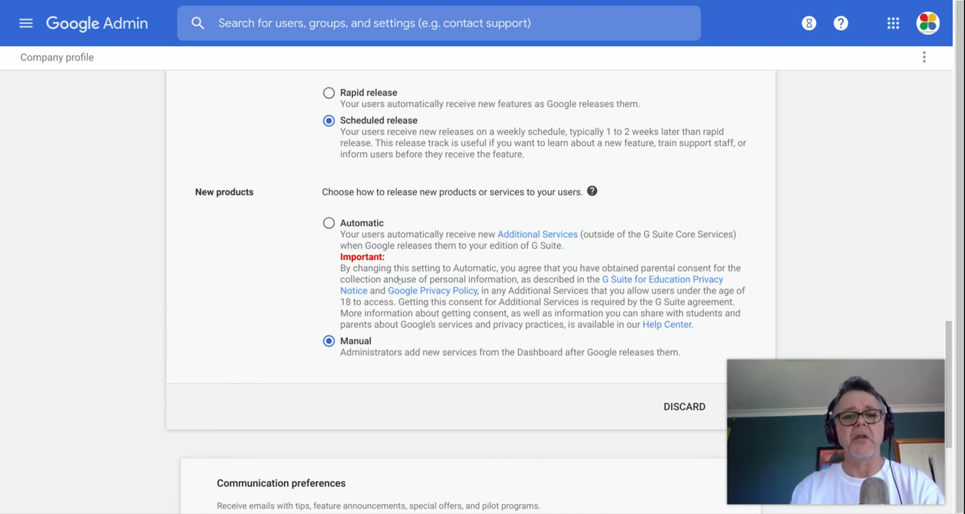
scroll(up, 3)
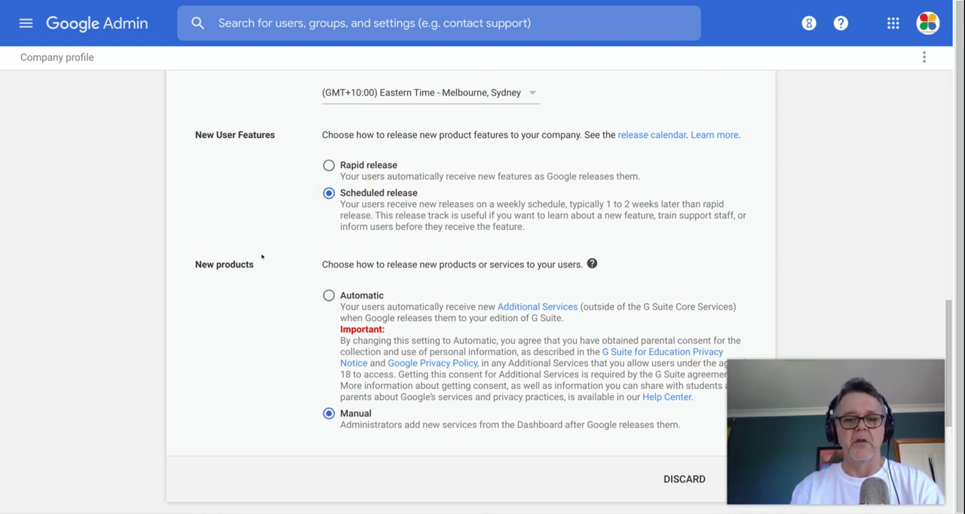
mouse_move(383, 271)
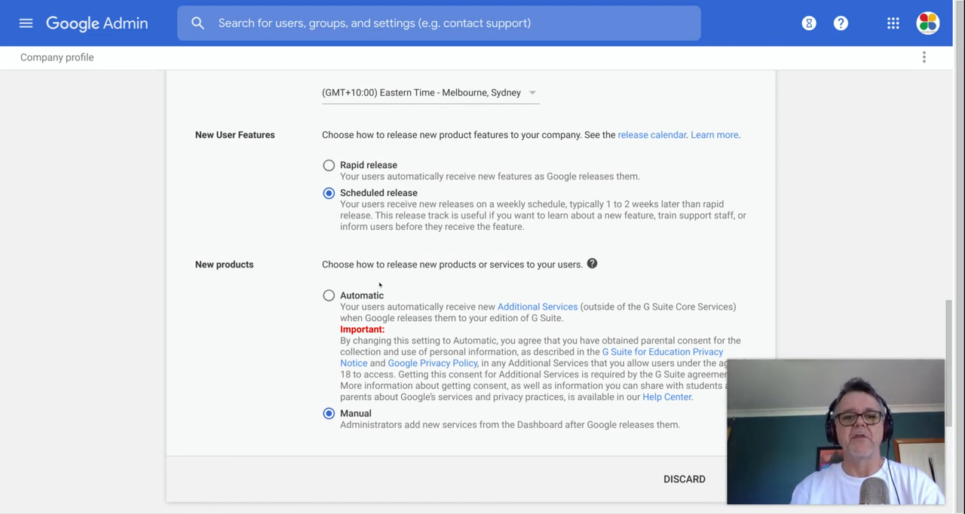
mouse_move(375, 364)
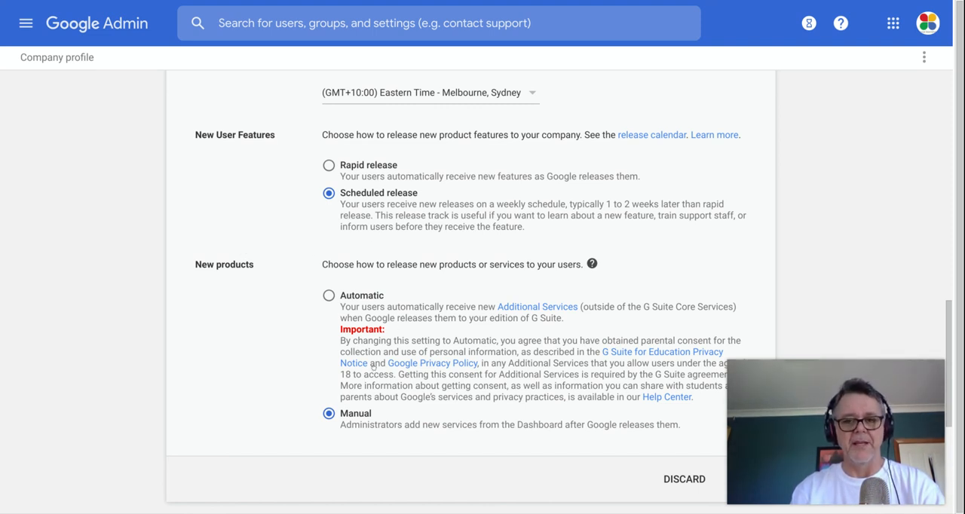